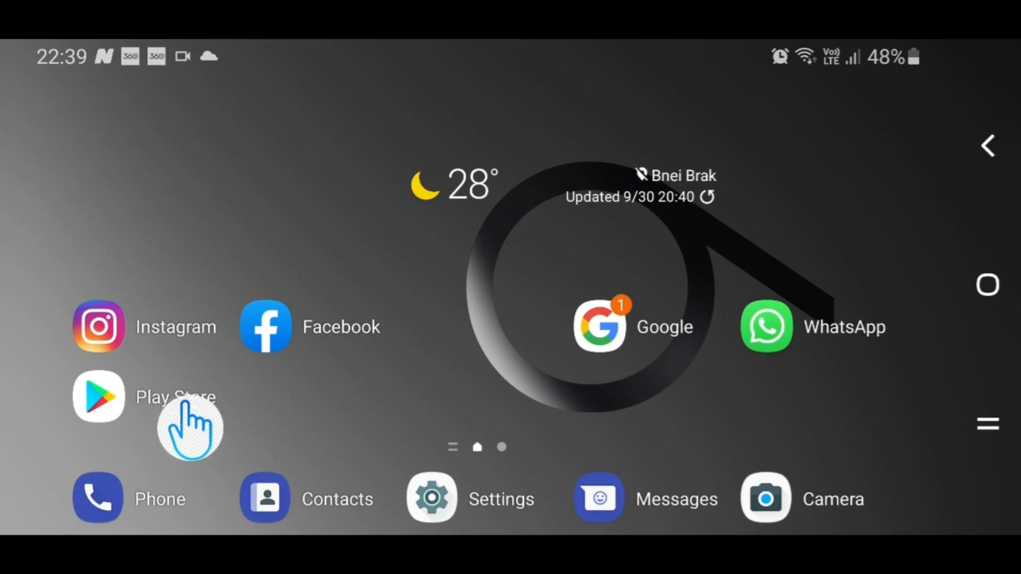
mouse_move(173, 444)
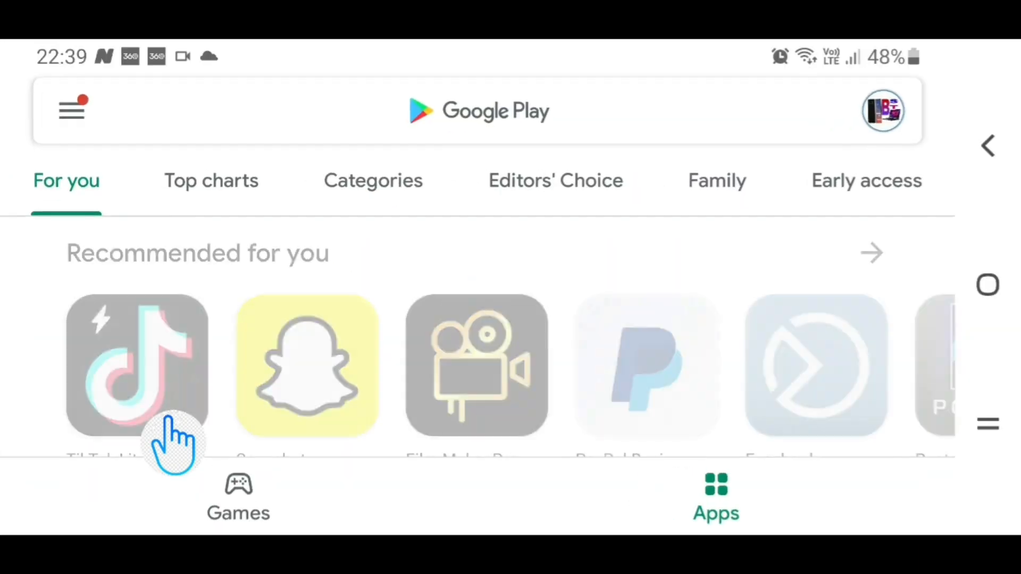
Search the Play Store for 'kin' and open the KineMaster app page
left_click(474, 112)
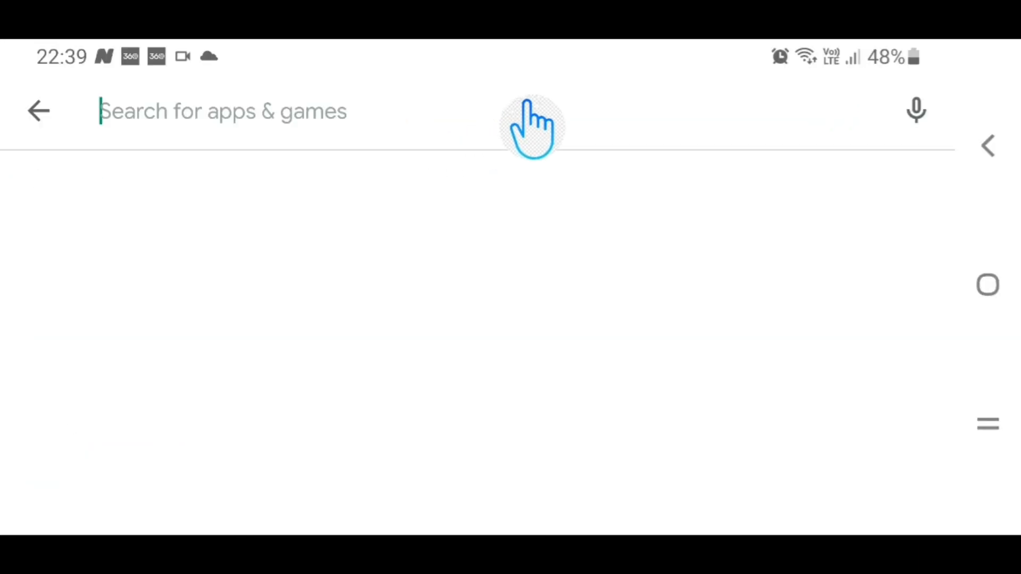
type("kin")
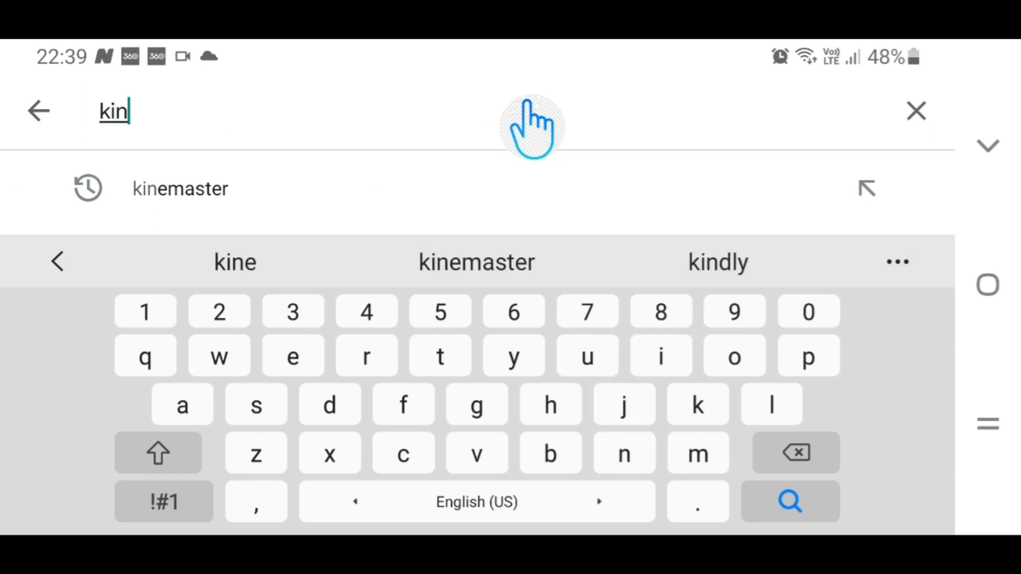
left_click(180, 189)
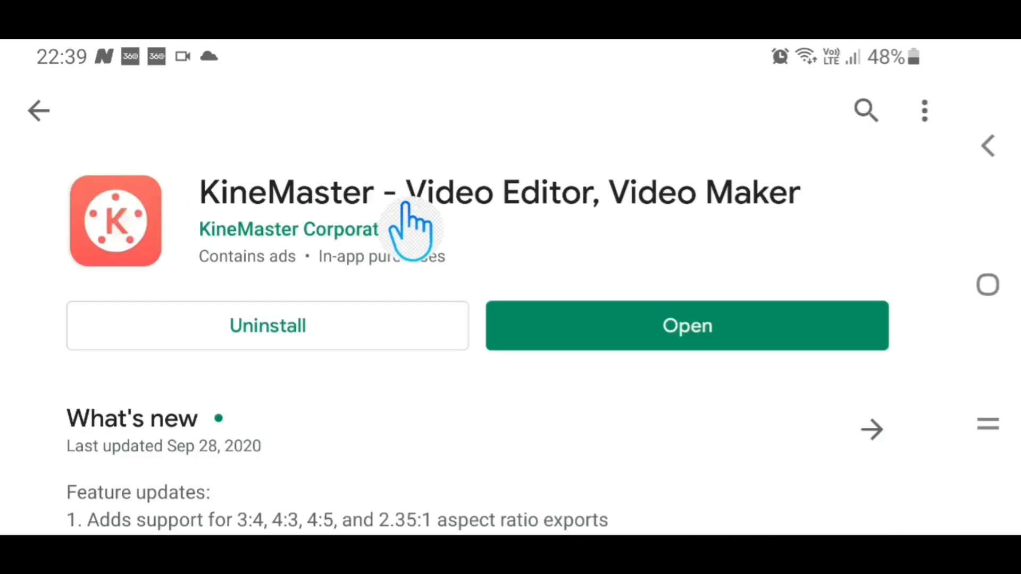
mouse_move(398, 341)
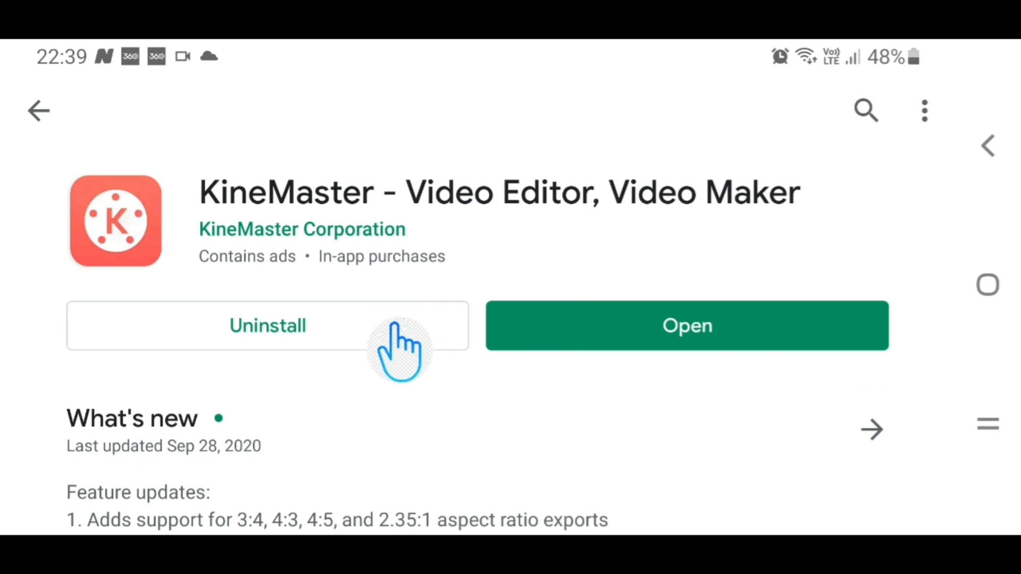
mouse_move(758, 358)
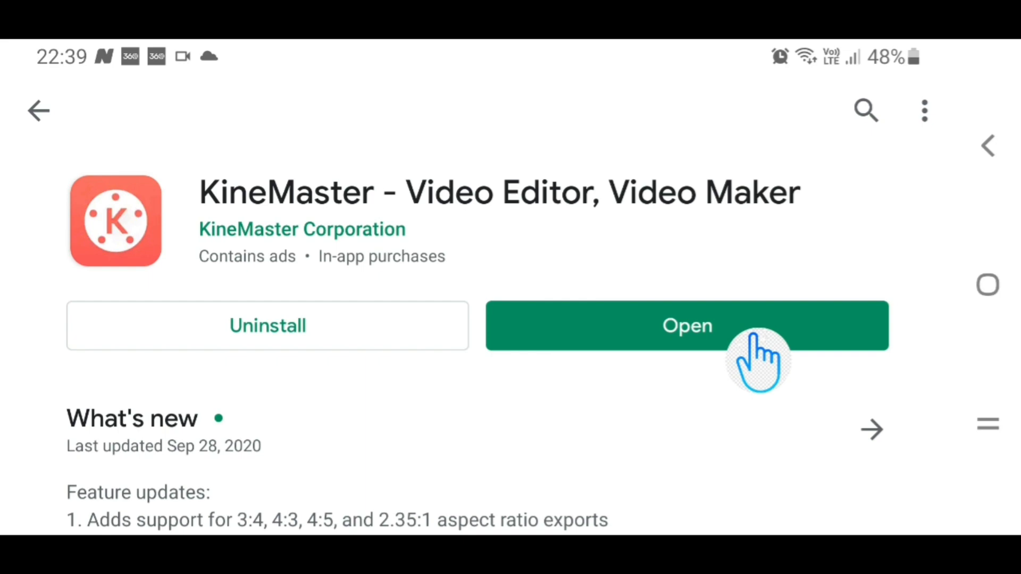
Launch KineMaster from its store page and begin a new video project
left_click(687, 326)
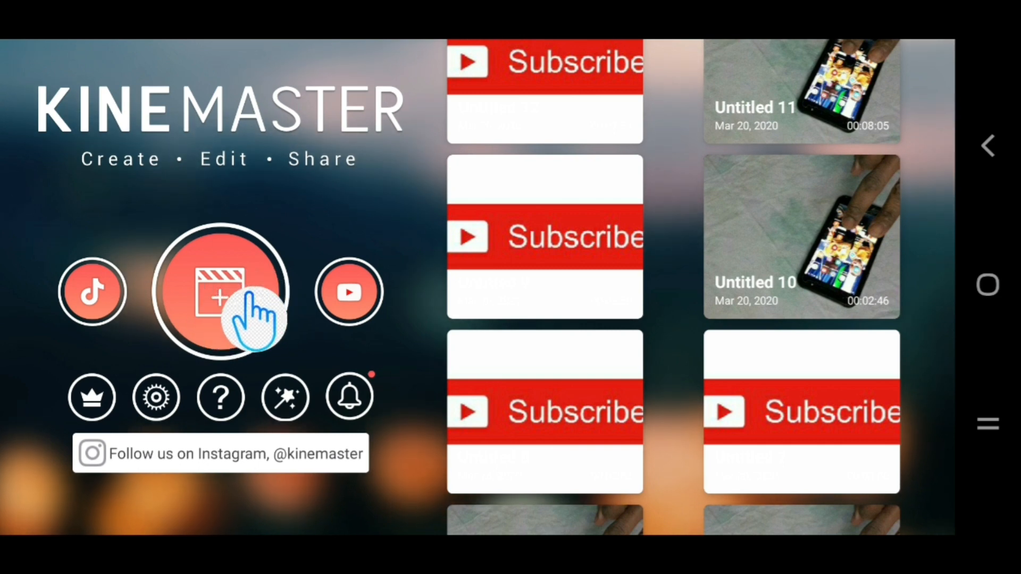
left_click(219, 301)
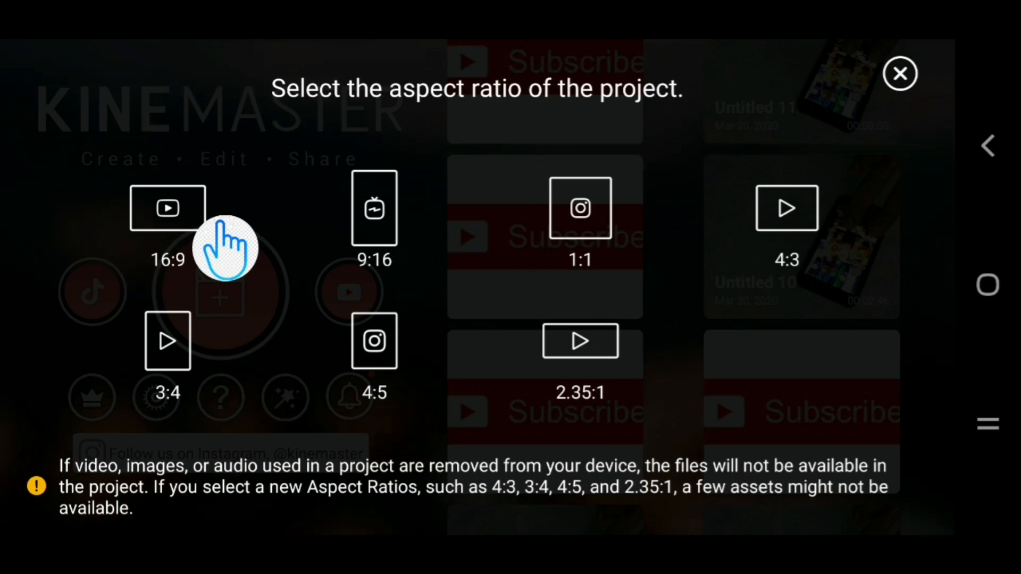
Choose 16:9 and import the home-screen recording from the inshot folder
left_click(167, 207)
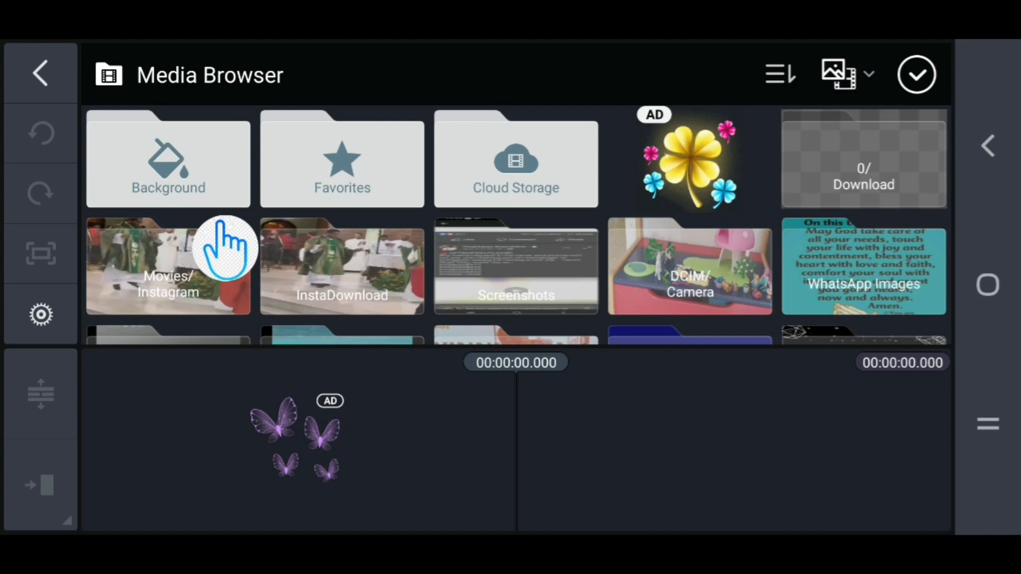
scroll("down", 3)
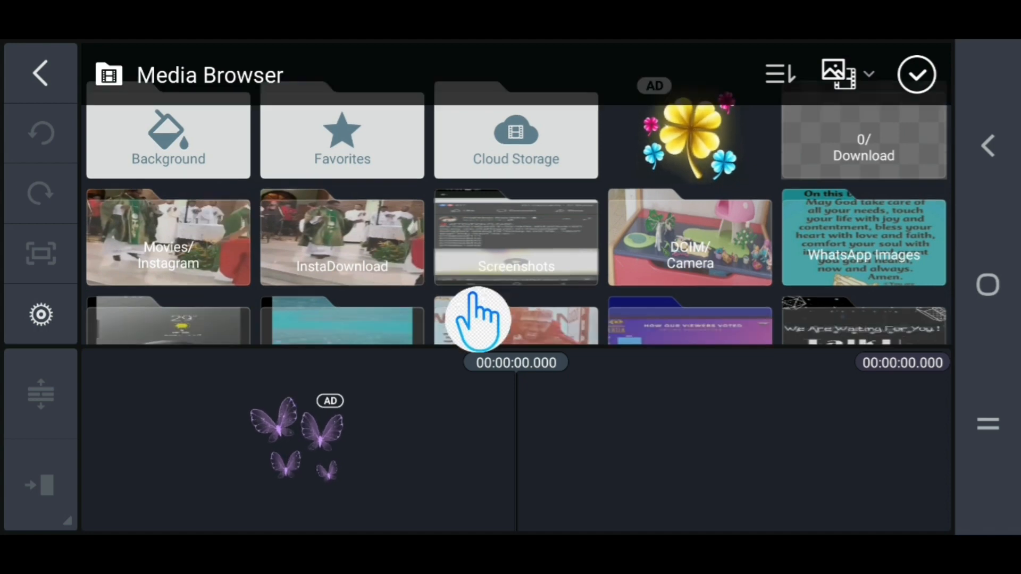
scroll("down", 3)
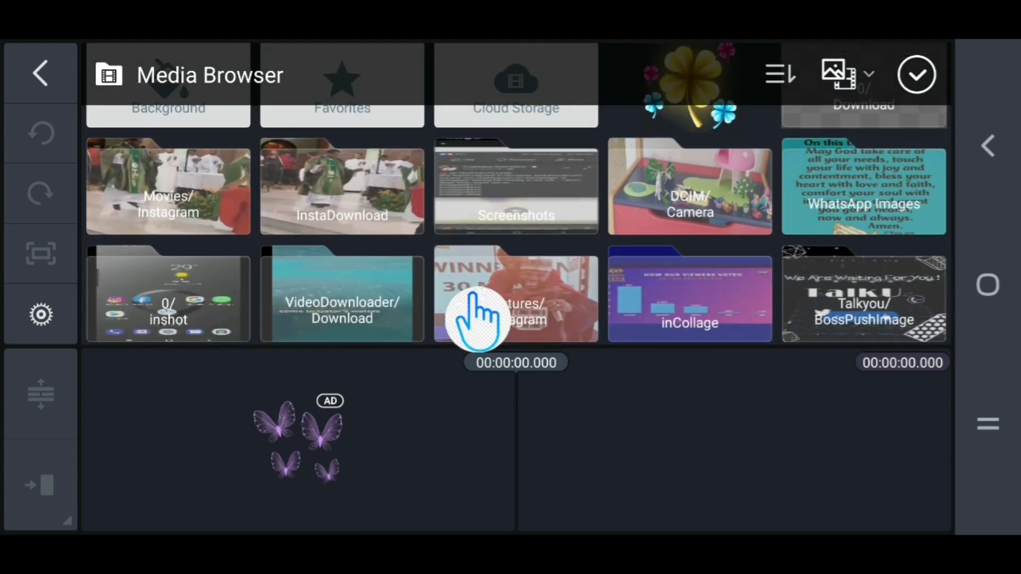
scroll("down", 3)
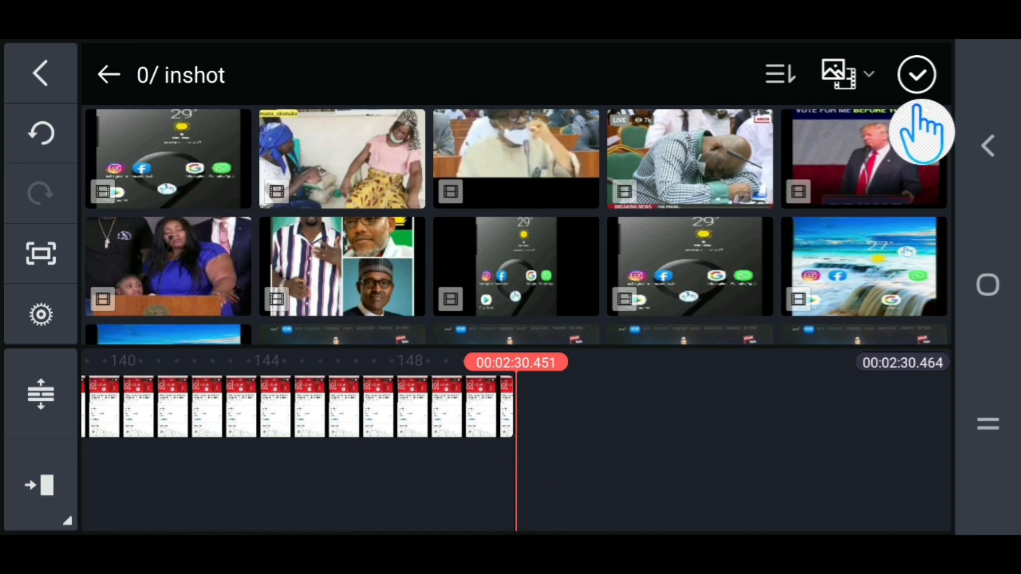
left_click(917, 74)
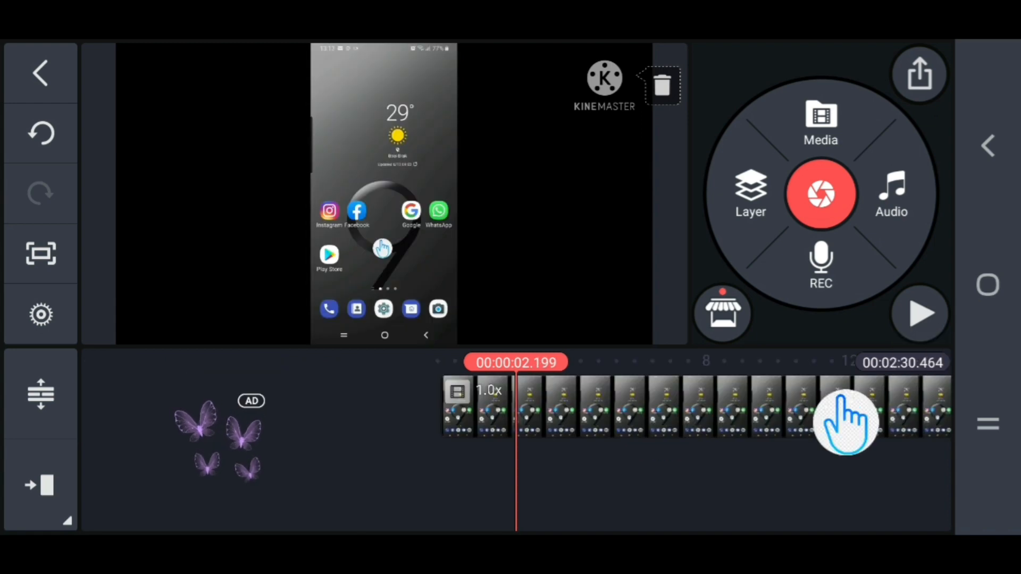
Move the playhead a few seconds later and open the Audio Browser
left_click(920, 314)
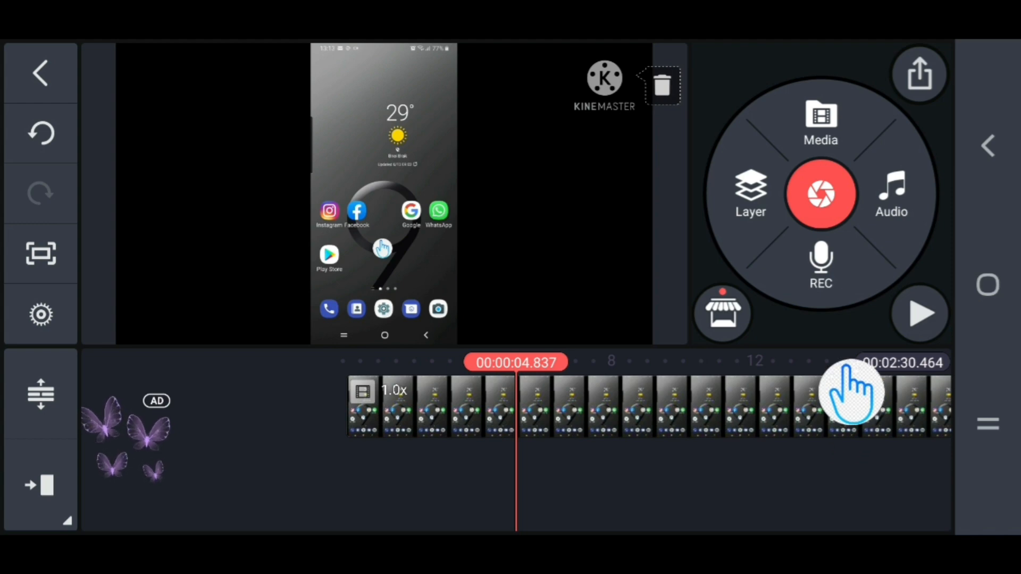
left_click(892, 194)
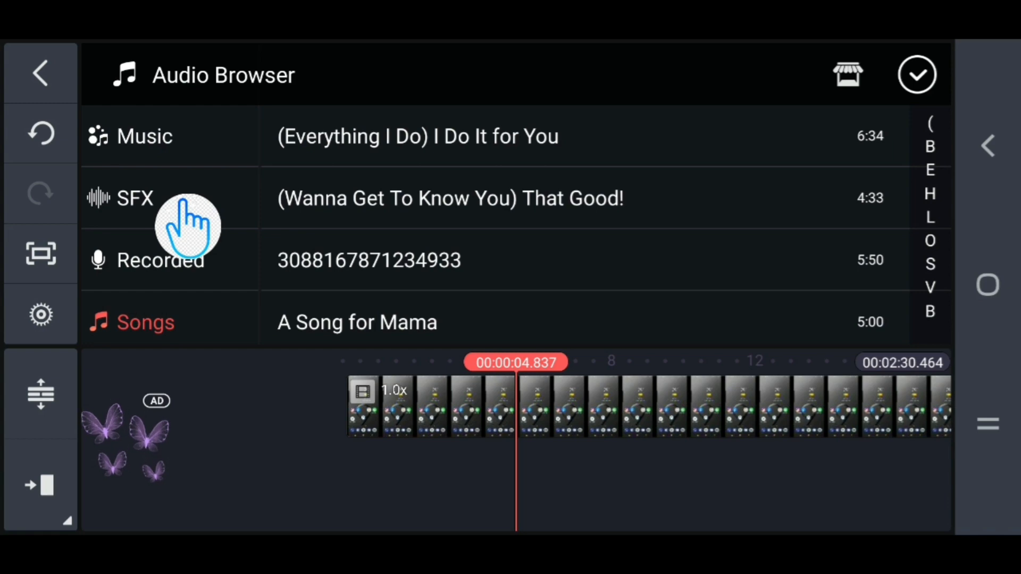
Go from the SFX category into the asset store's Music catalogue
left_click(134, 198)
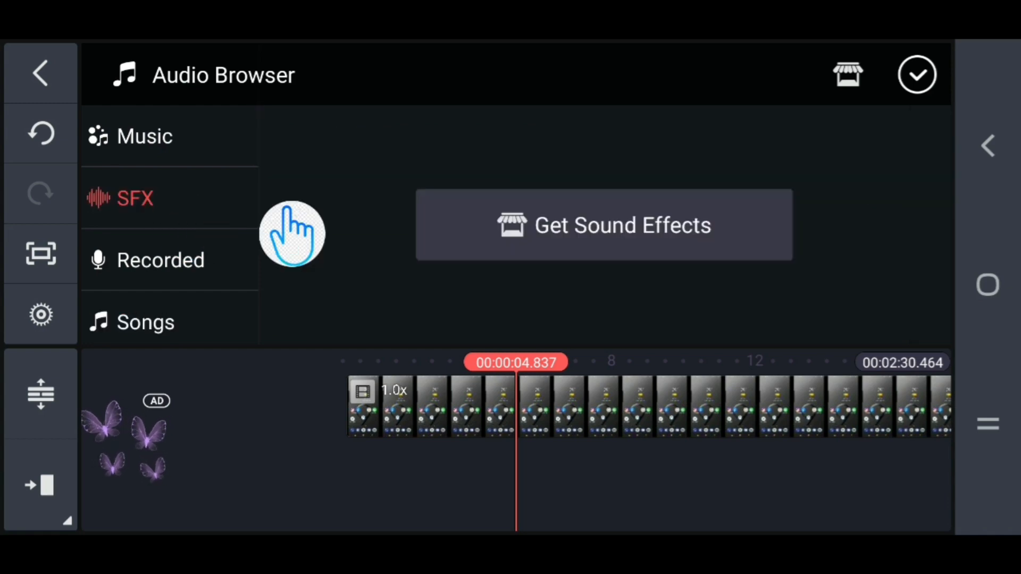
left_click(605, 225)
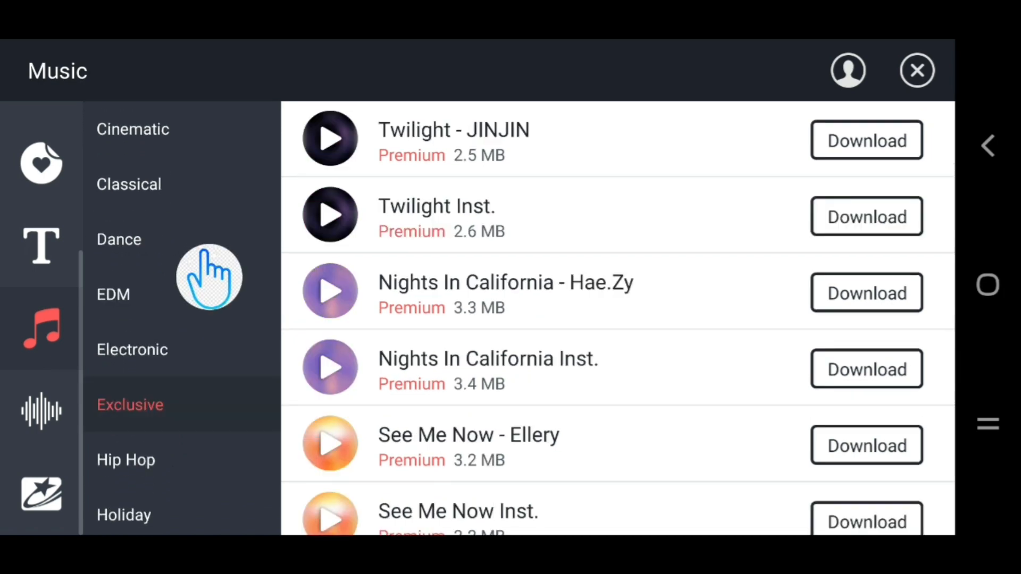
Preview the free Tropical Islands track in the store's Dance category
left_click(119, 239)
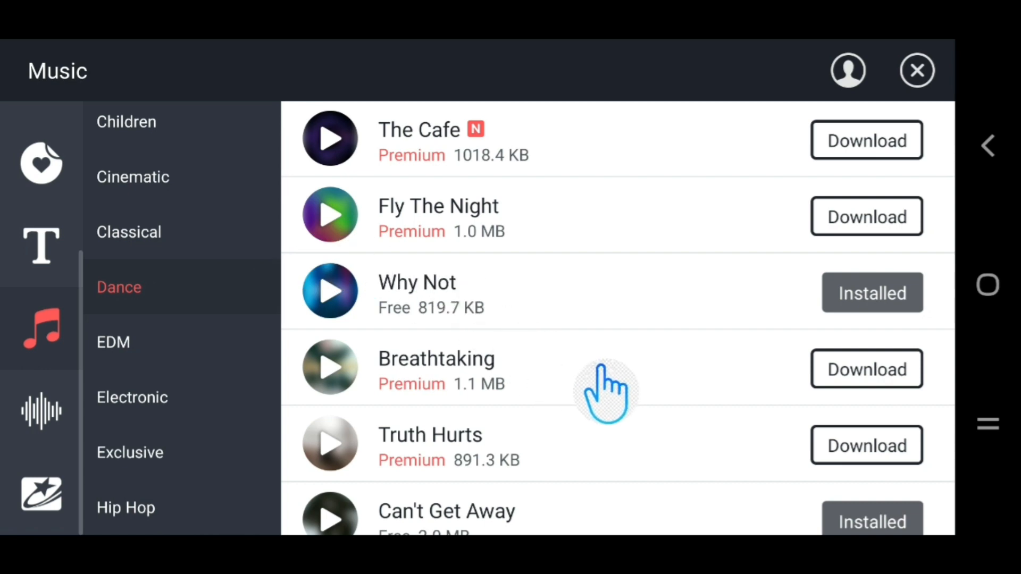
scroll("down", 3)
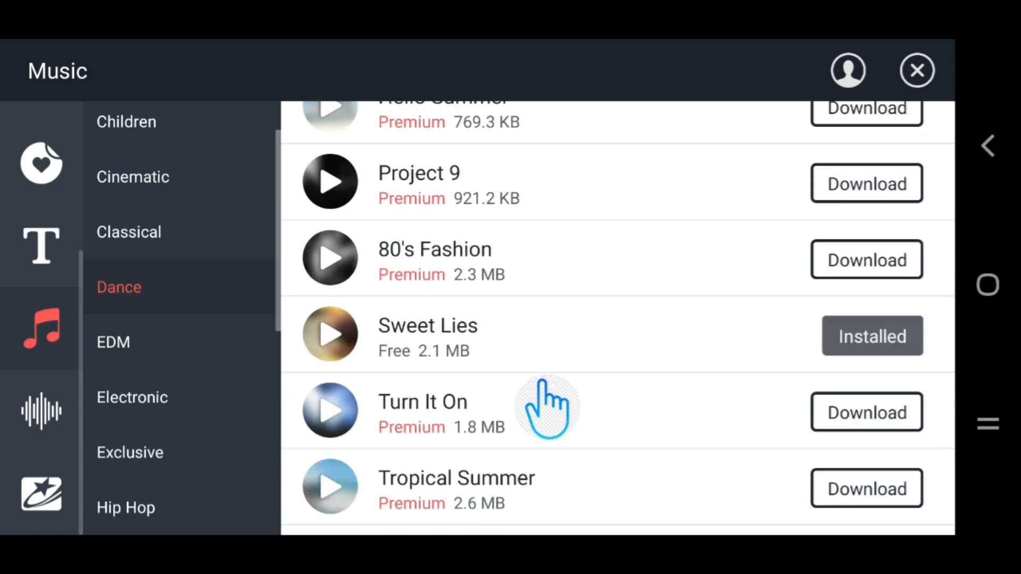
scroll("down", 3)
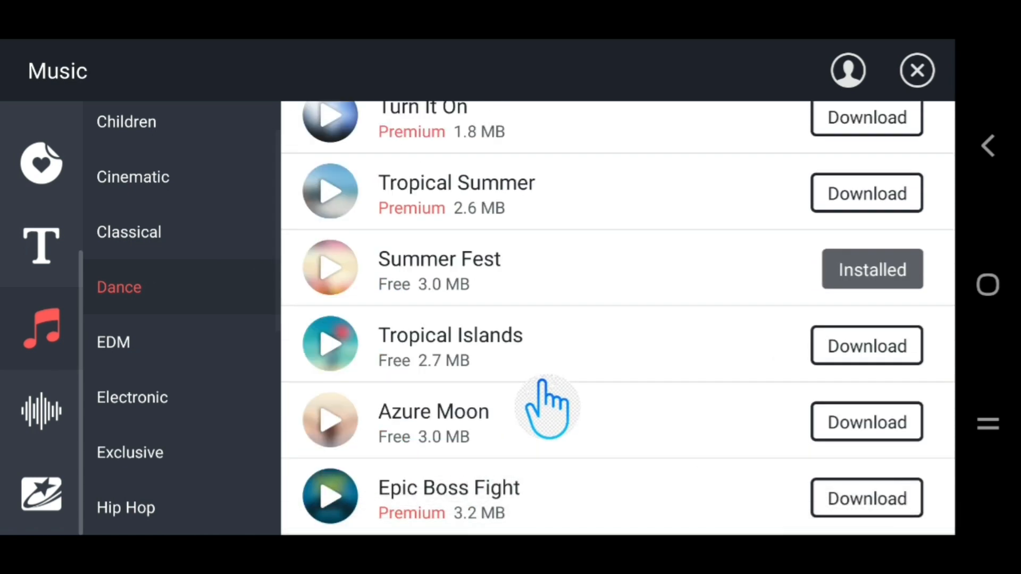
mouse_move(462, 367)
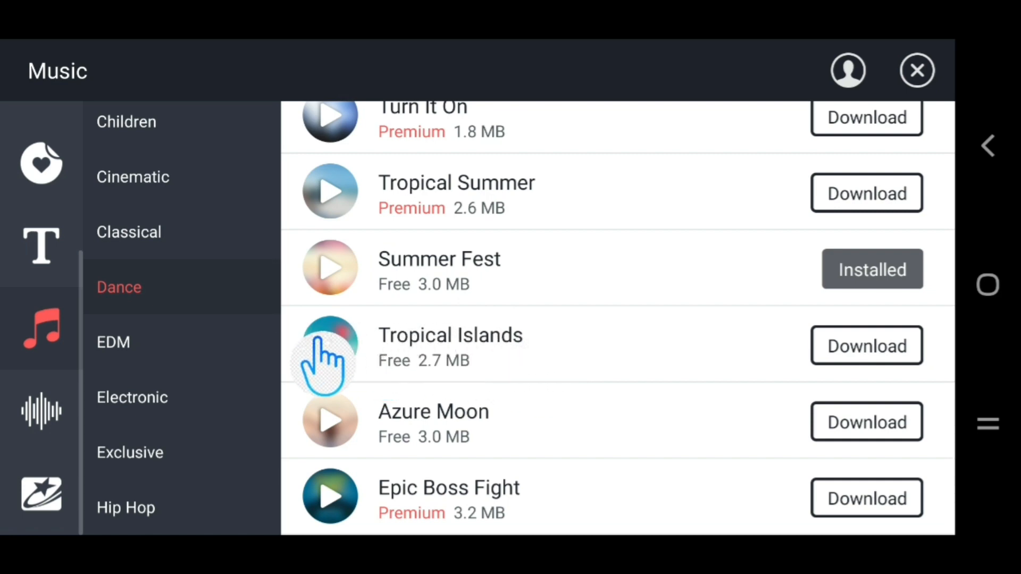
left_click(330, 343)
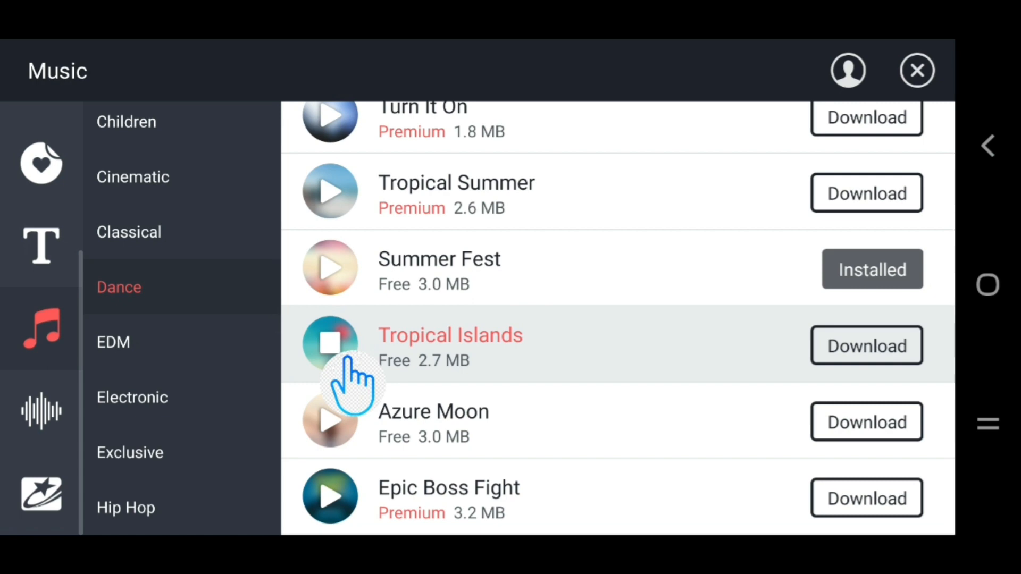
left_click(330, 344)
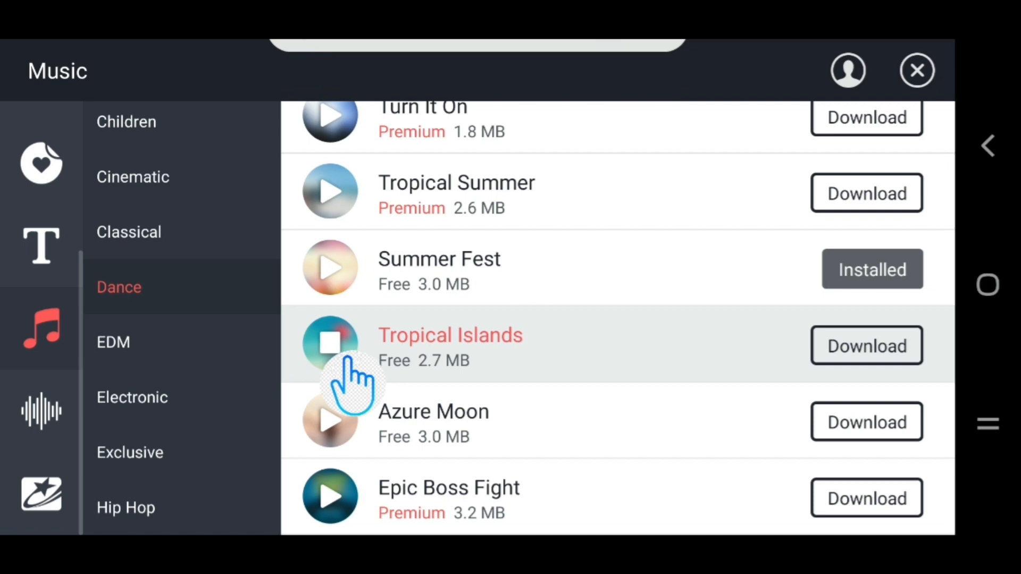
left_click(329, 343)
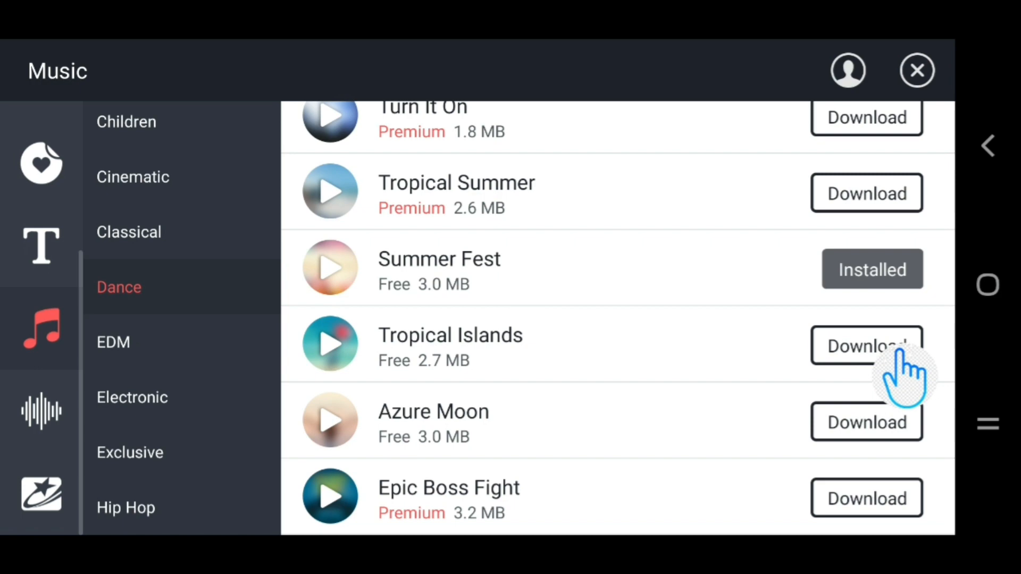
Download the free Tropical Islands track from the Dance music store
left_click(866, 346)
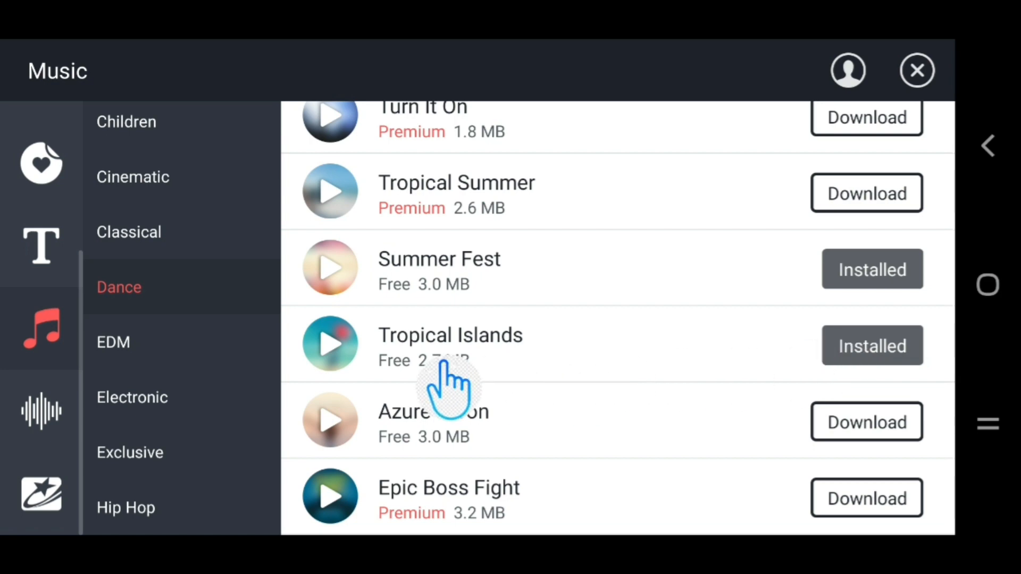
mouse_move(746, 250)
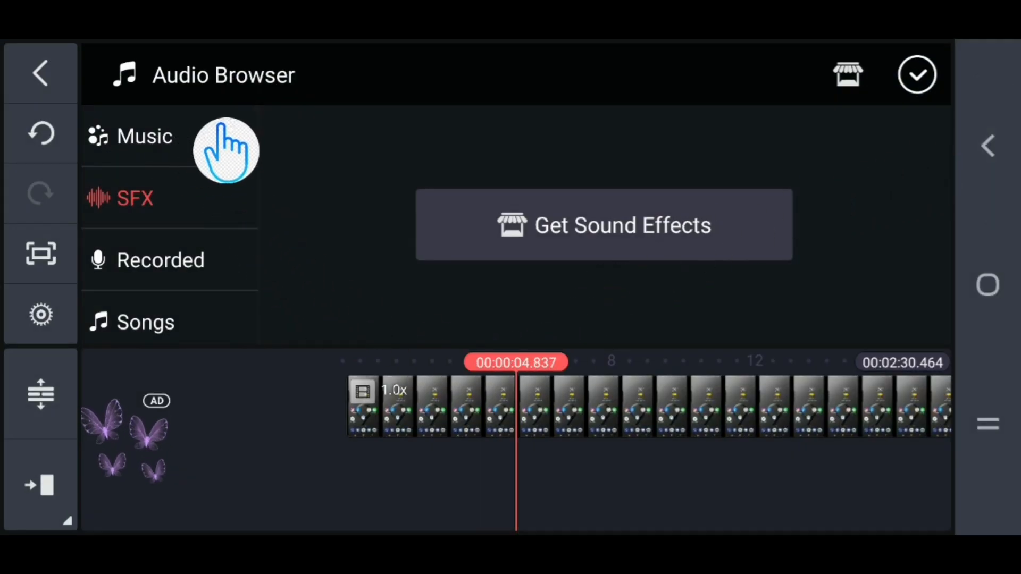
Preview Tropical Islands under Music, then add it beneath the video clip
left_click(144, 136)
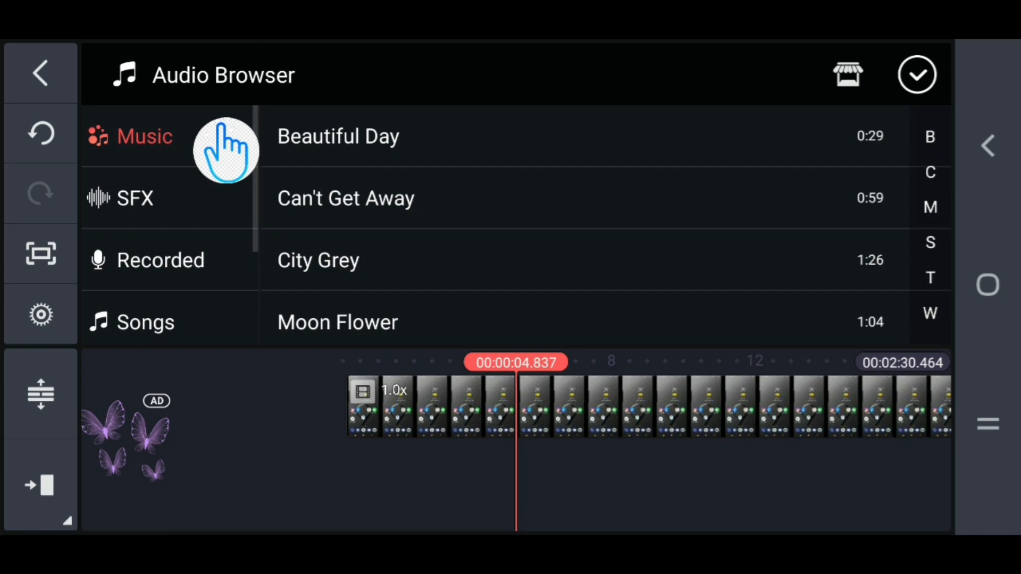
scroll("down", 3)
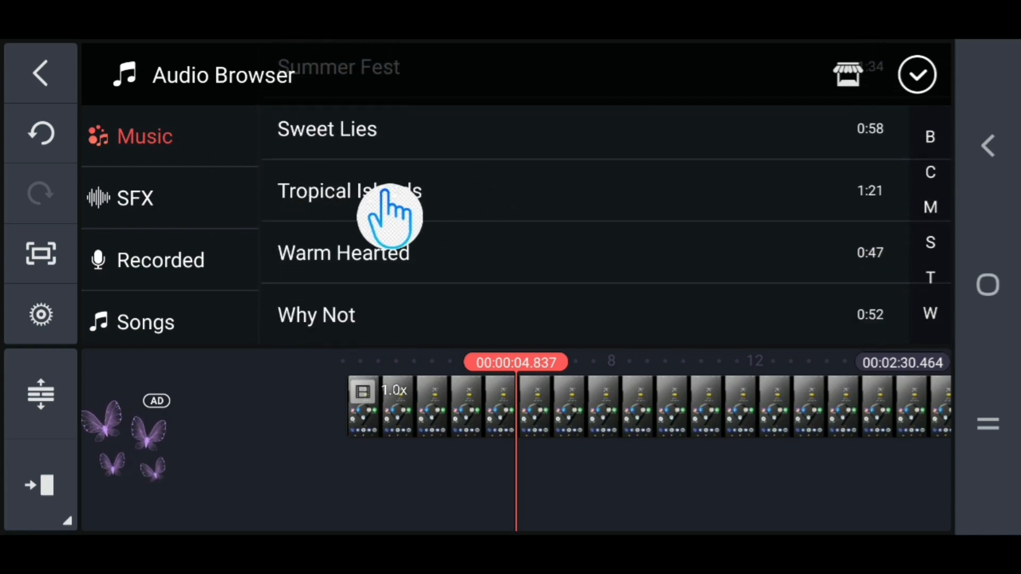
mouse_move(660, 215)
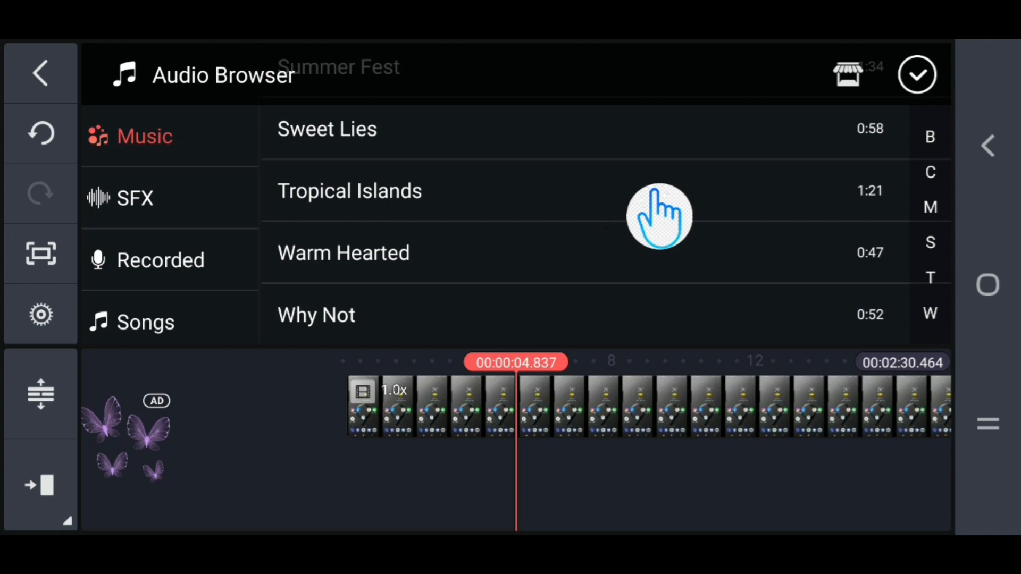
left_click(349, 191)
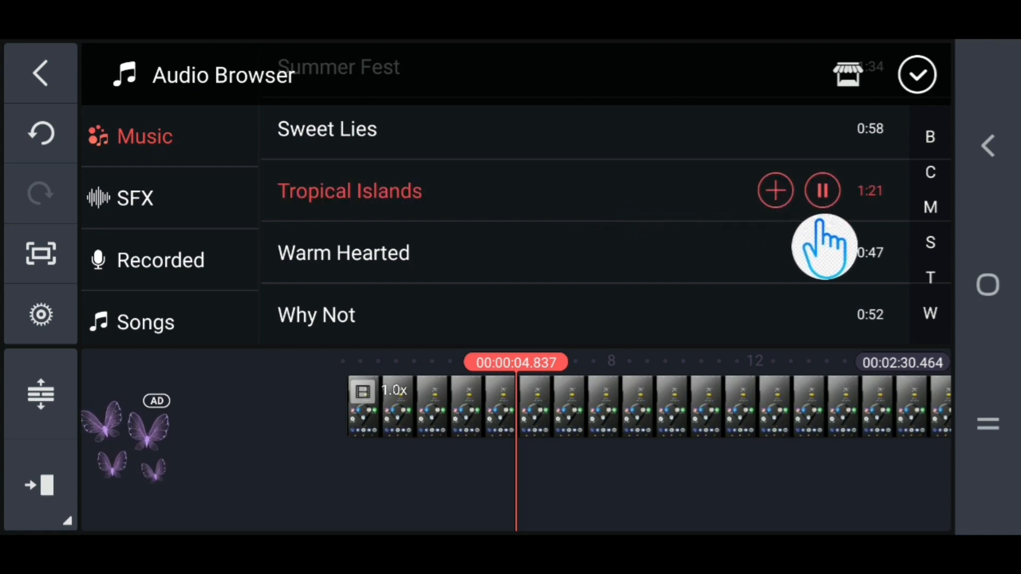
left_click(822, 190)
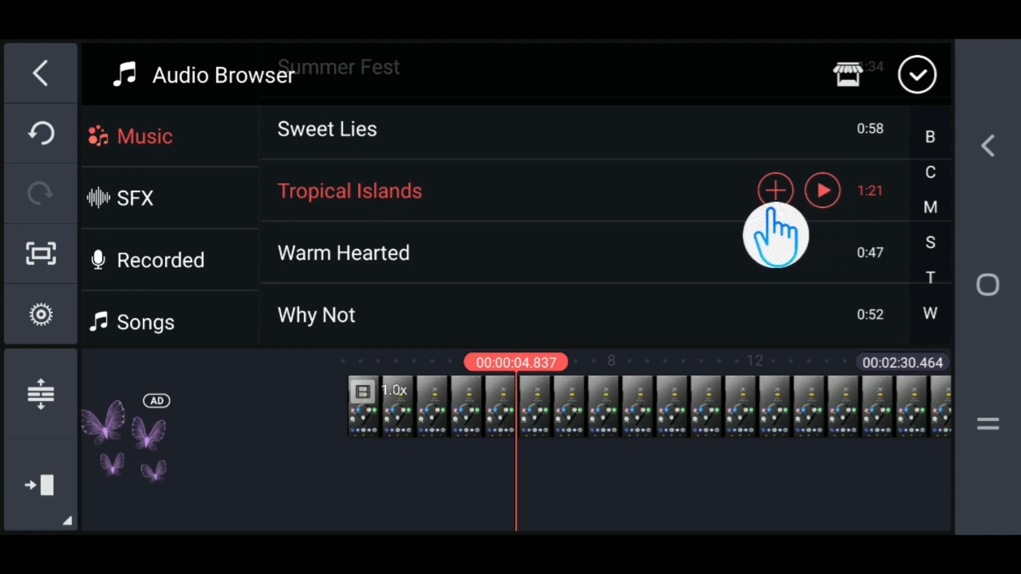
left_click(775, 190)
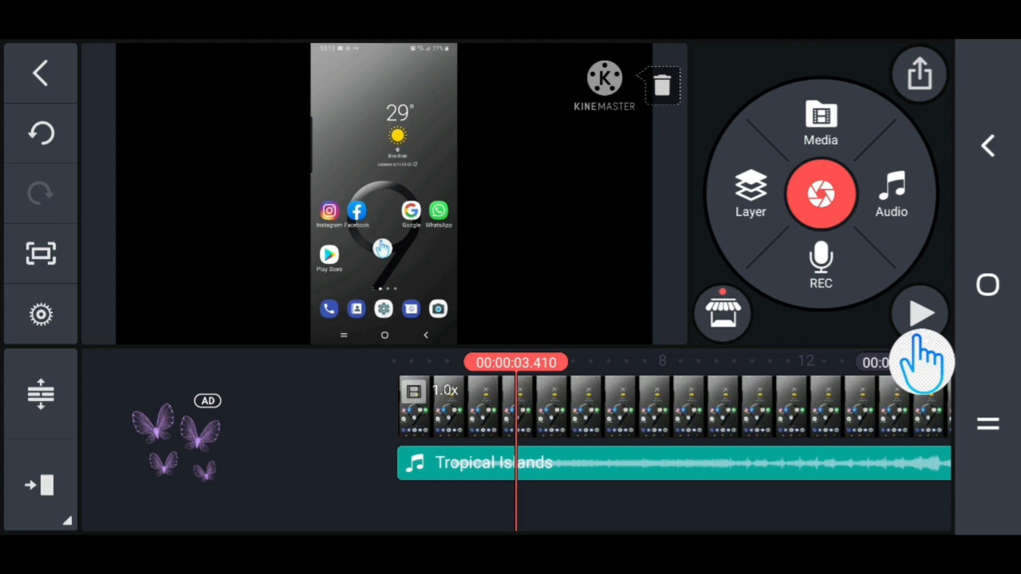
Play and pause the project, then select the Tropical Islands audio clip
left_click(918, 312)
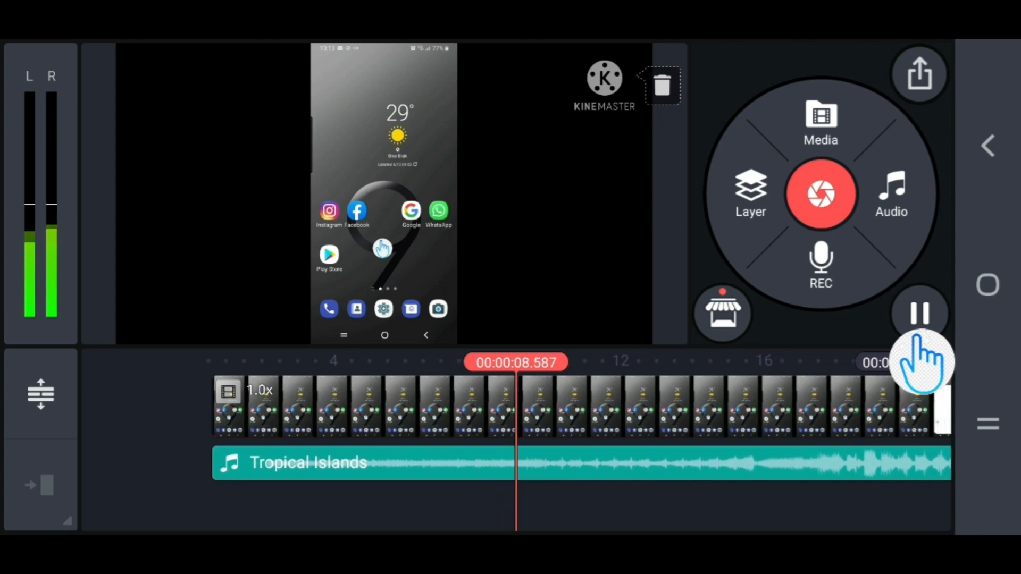
left_click(919, 312)
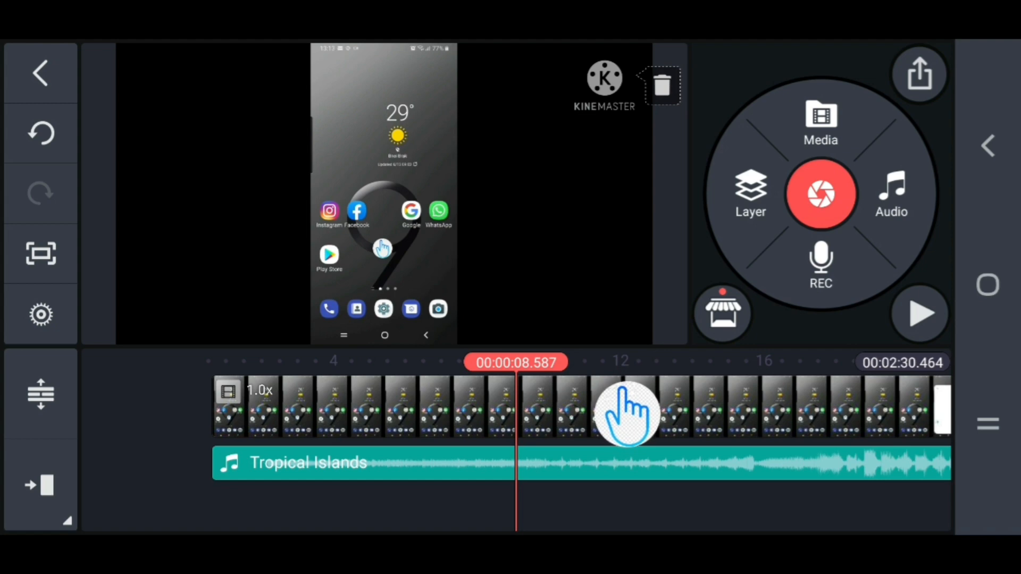
mouse_move(654, 500)
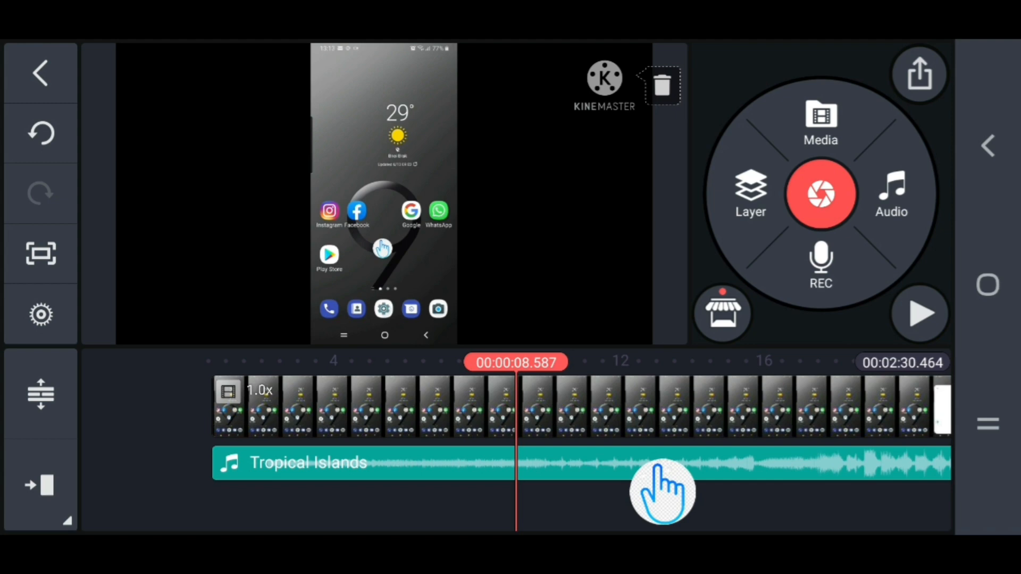
mouse_move(736, 470)
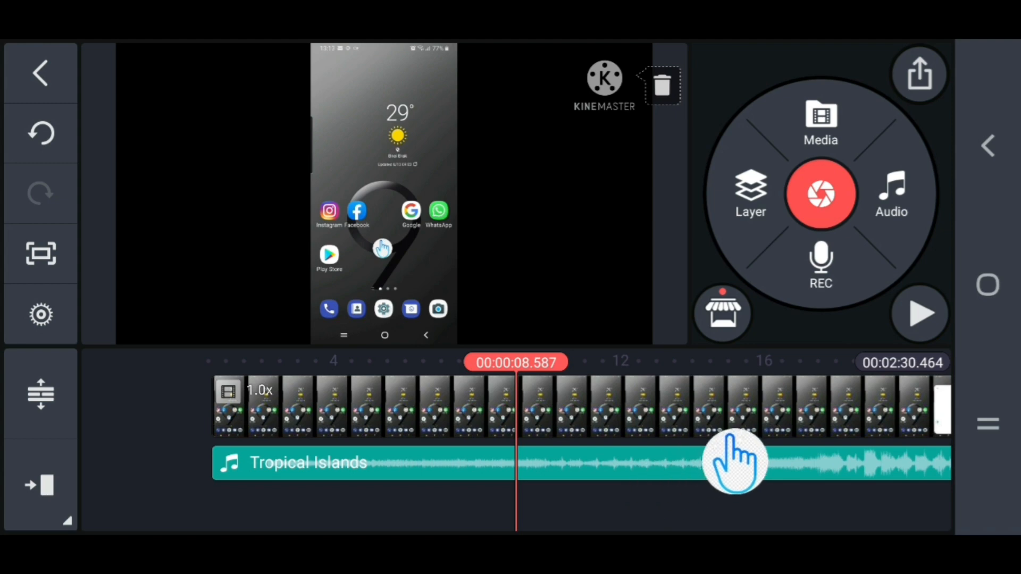
left_click(733, 473)
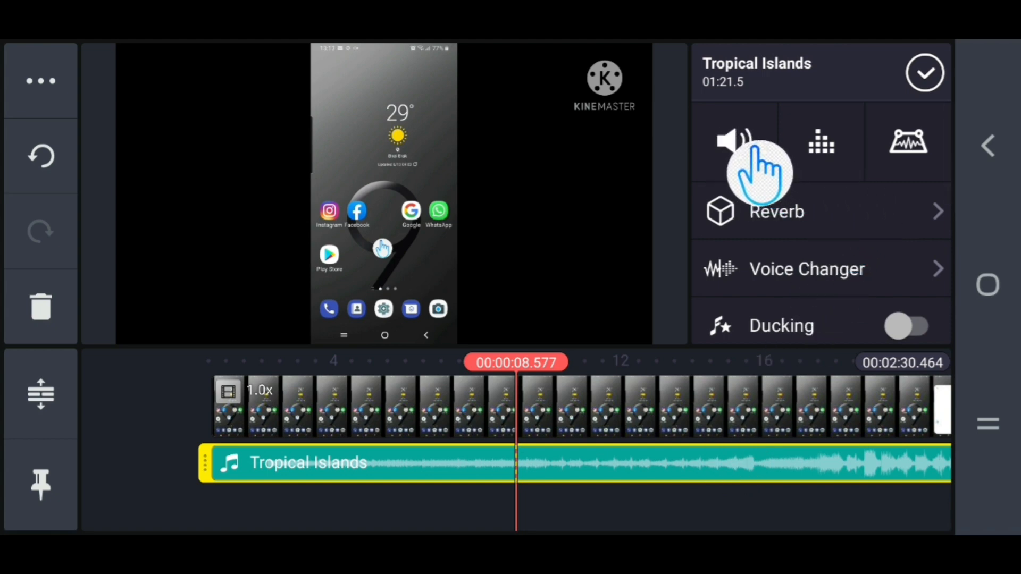
Set the Tropical Islands track volume to 21% in the Mixer and confirm
left_click(732, 143)
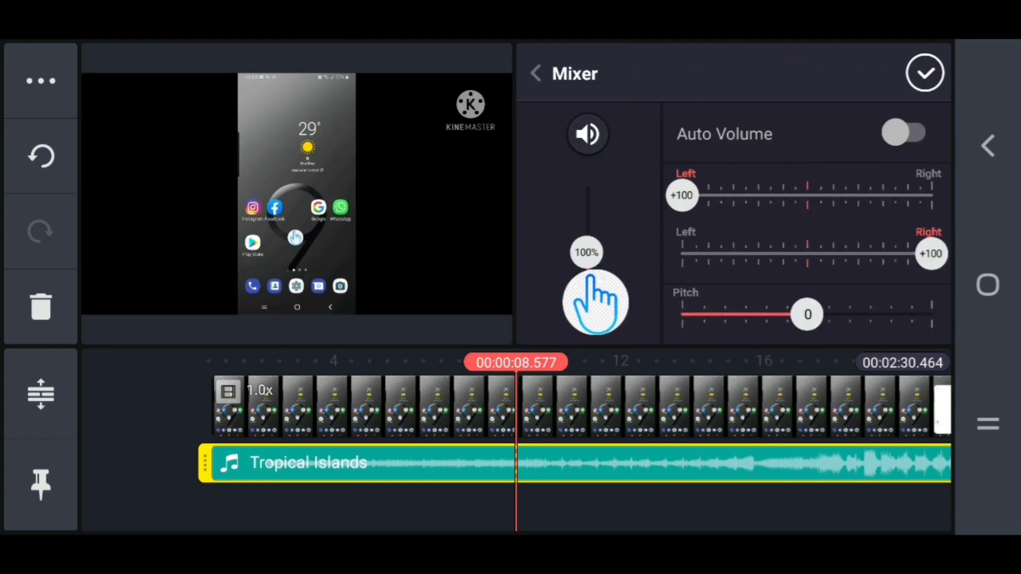
left_click_drag(593, 303, 586, 183)
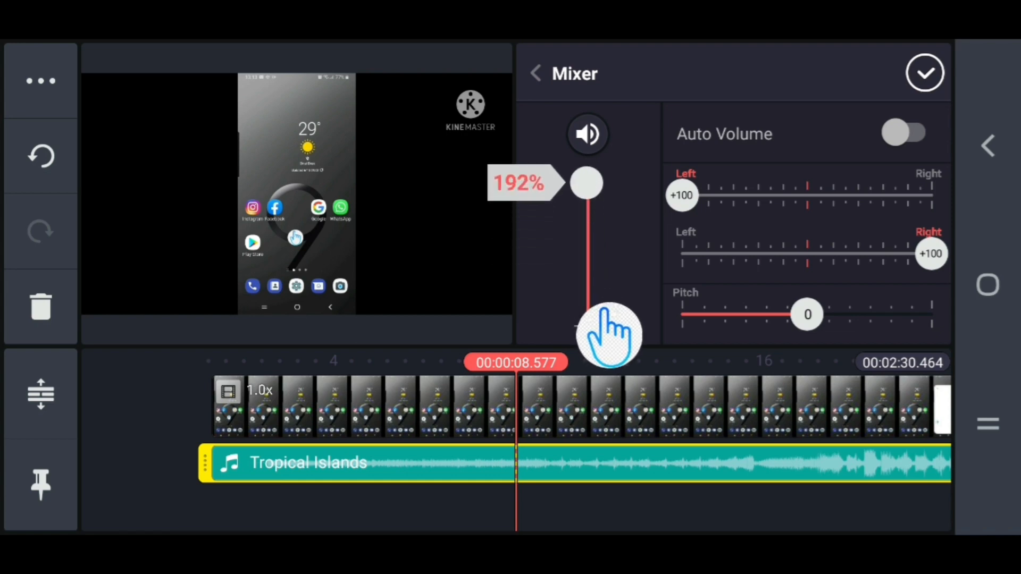
left_click_drag(586, 183, 586, 192)
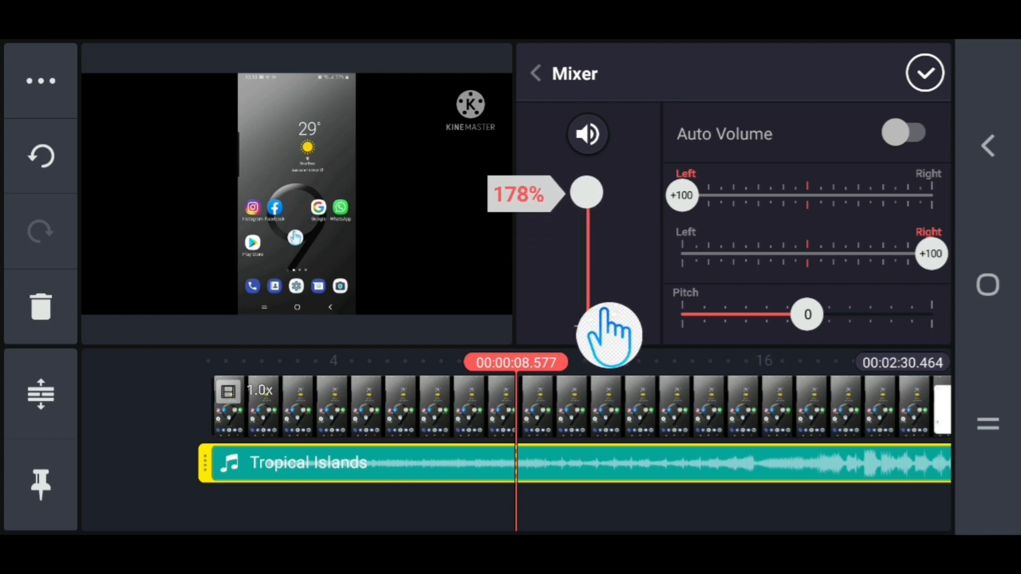
left_click_drag(586, 192, 586, 300)
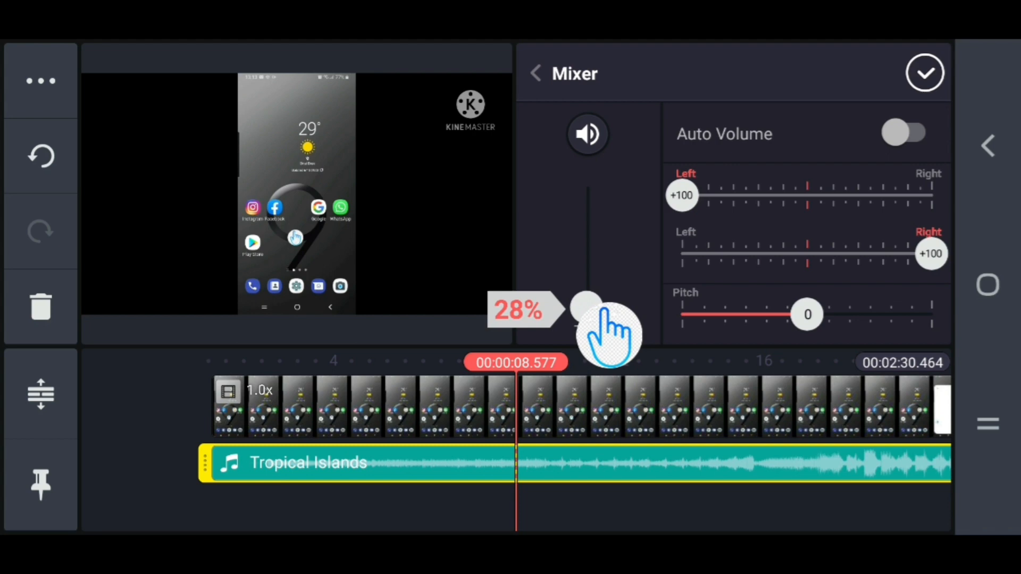
left_click_drag(586, 306, 587, 311)
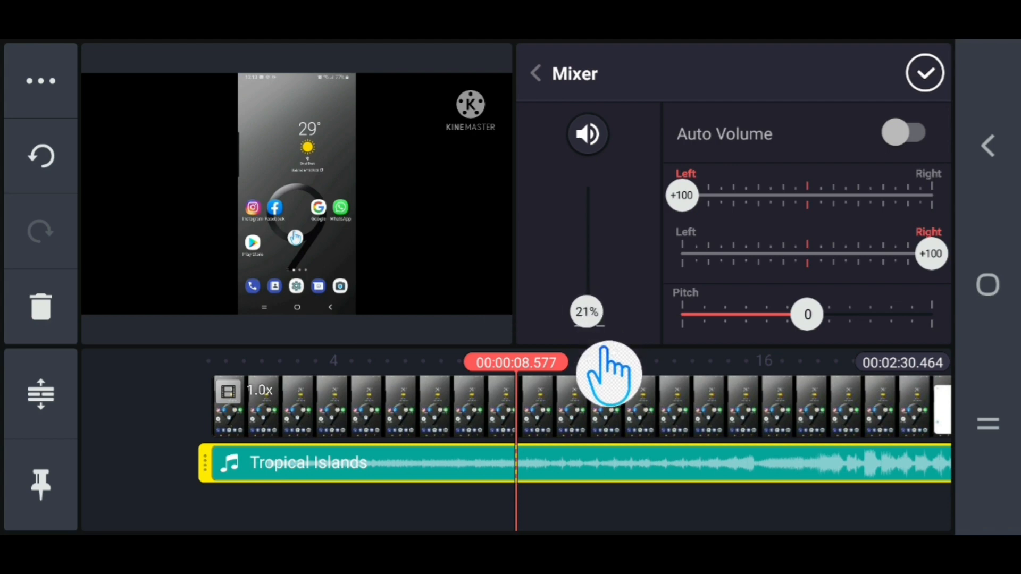
left_click(539, 73)
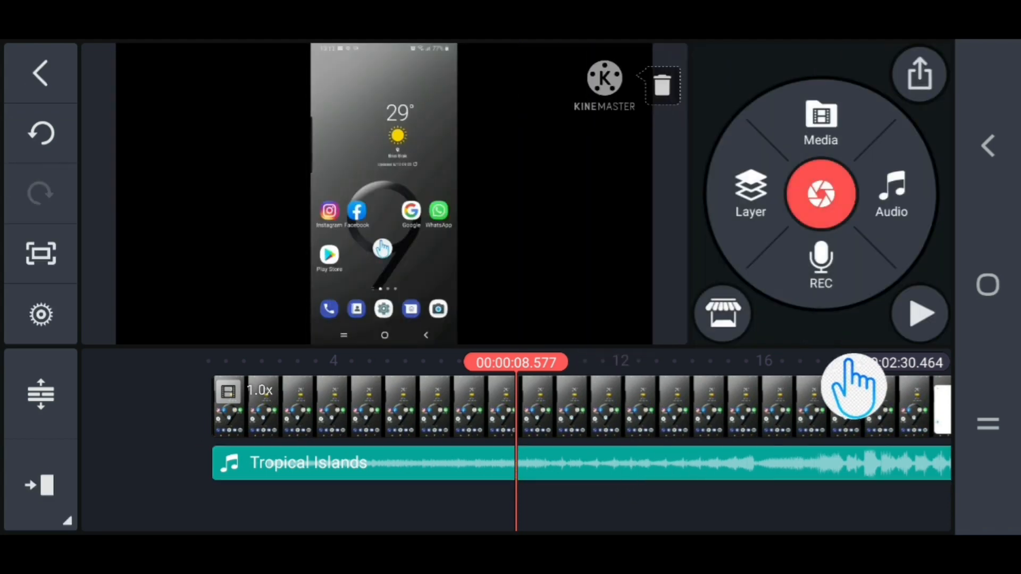
Play back the project to hear the quieter music, then select the video clip
left_click(919, 314)
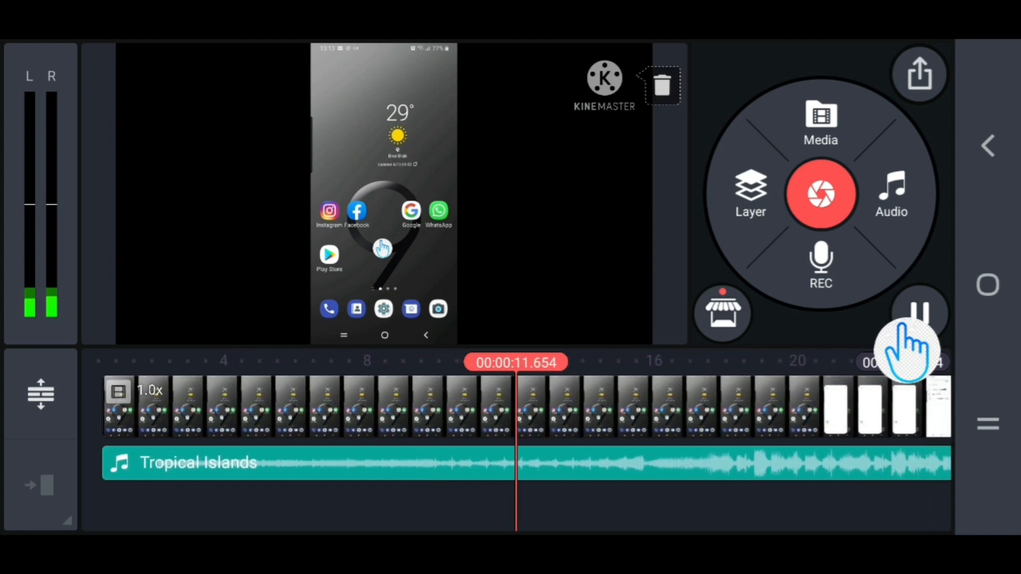
left_click(918, 313)
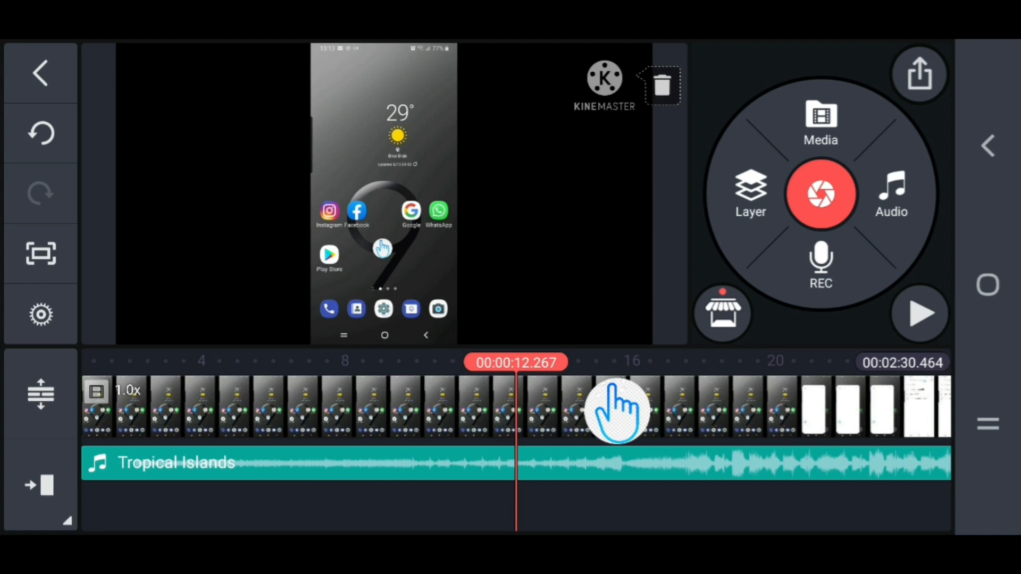
left_click(618, 410)
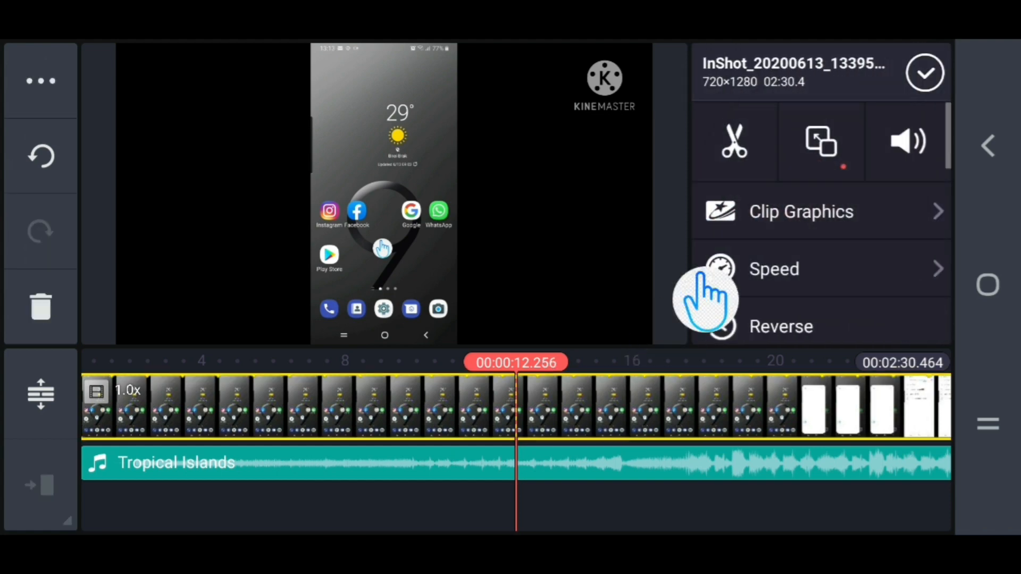
Lower the video clip's own sound to 26% in the Mixer and replay the project
left_click(906, 142)
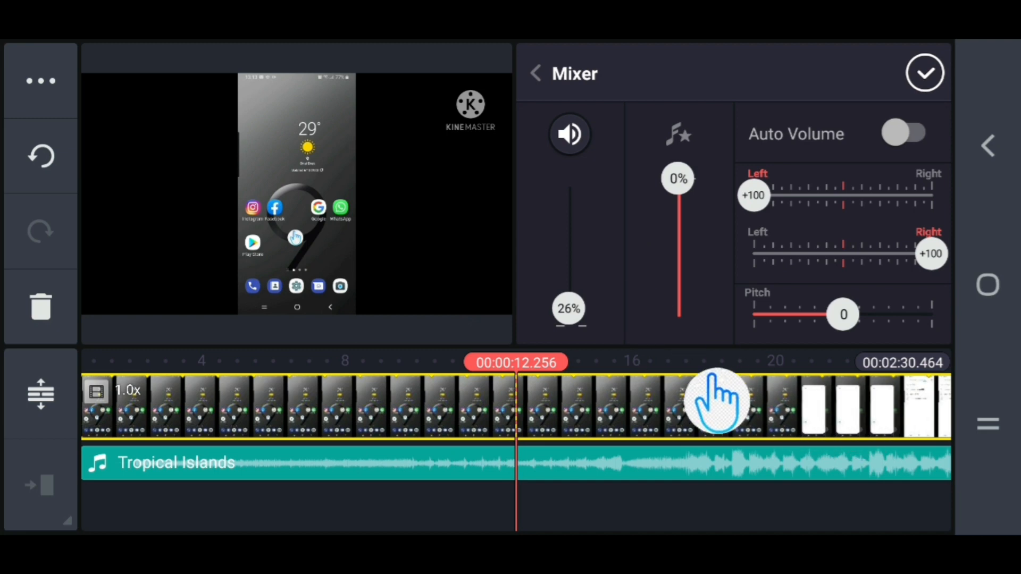
left_click(539, 73)
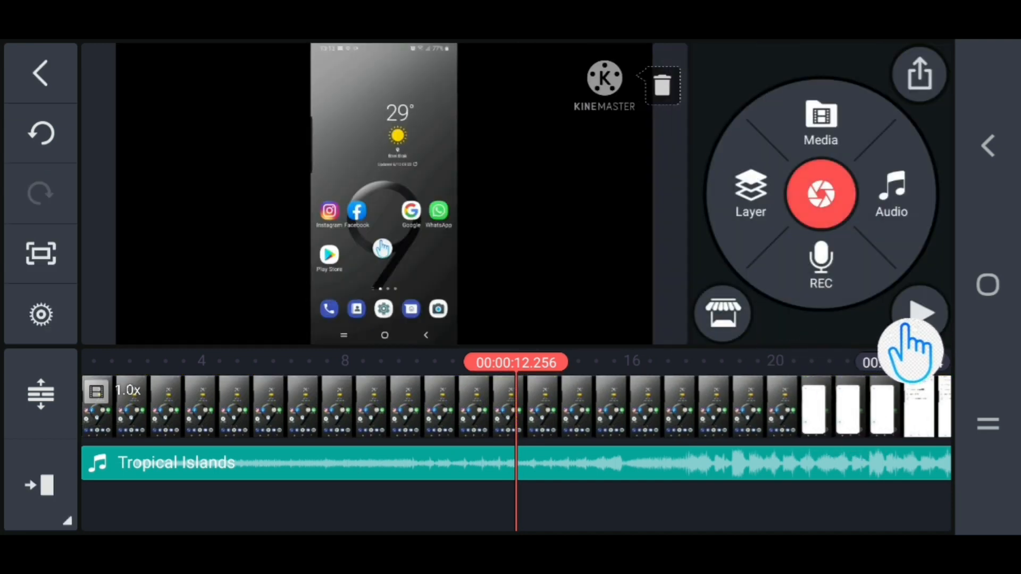
left_click(920, 312)
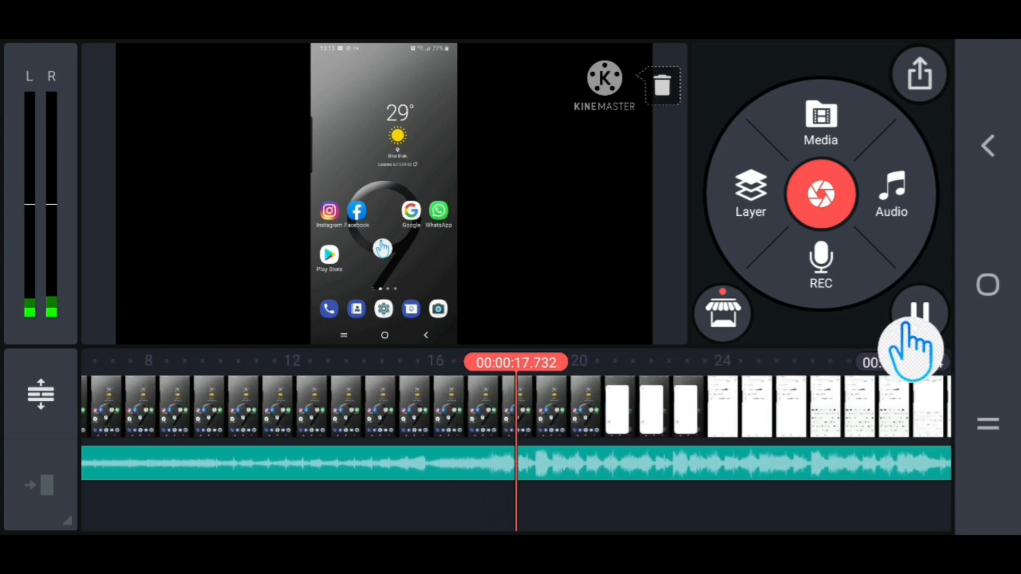
Stop playback and bring up the Audio Browser's Songs list
left_click(919, 312)
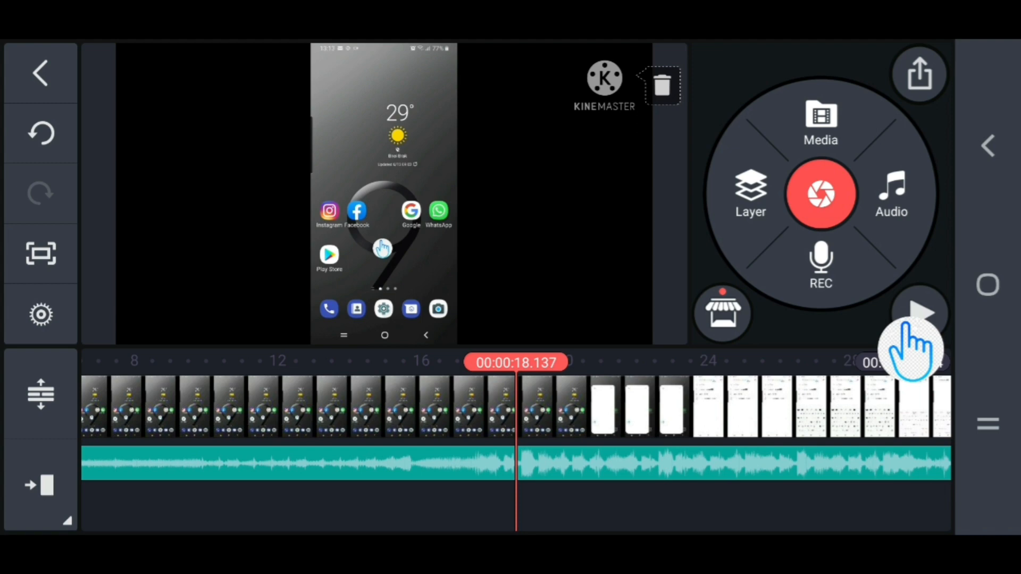
left_click(891, 192)
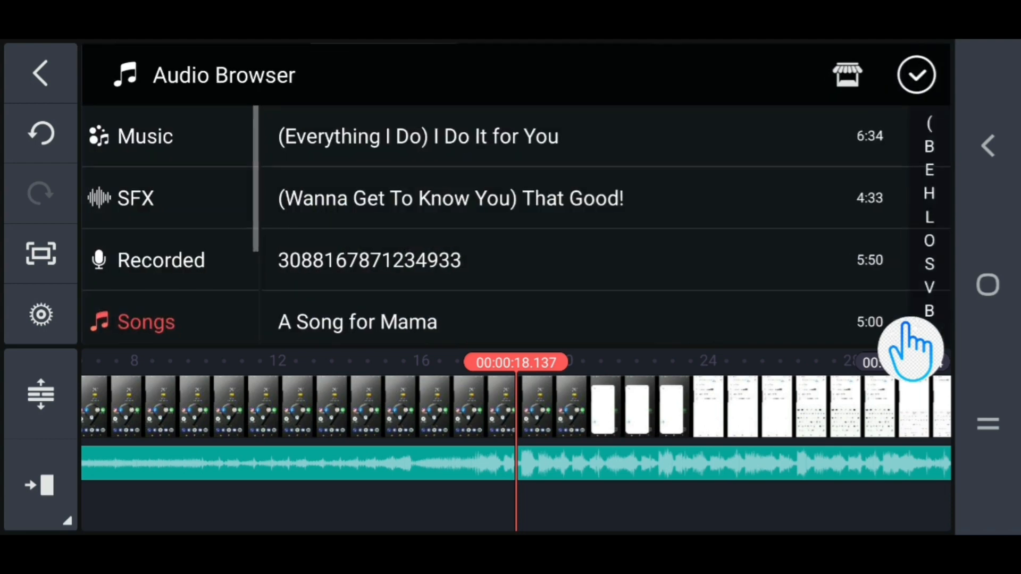